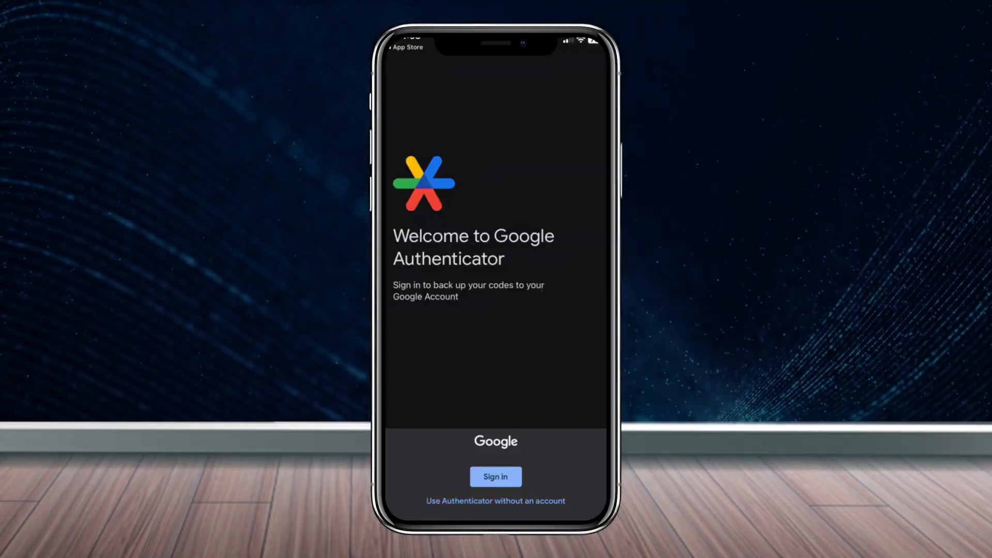
- Continue into Google Authenticator without an account, landing on the empty codes screen
left_click(495, 500)
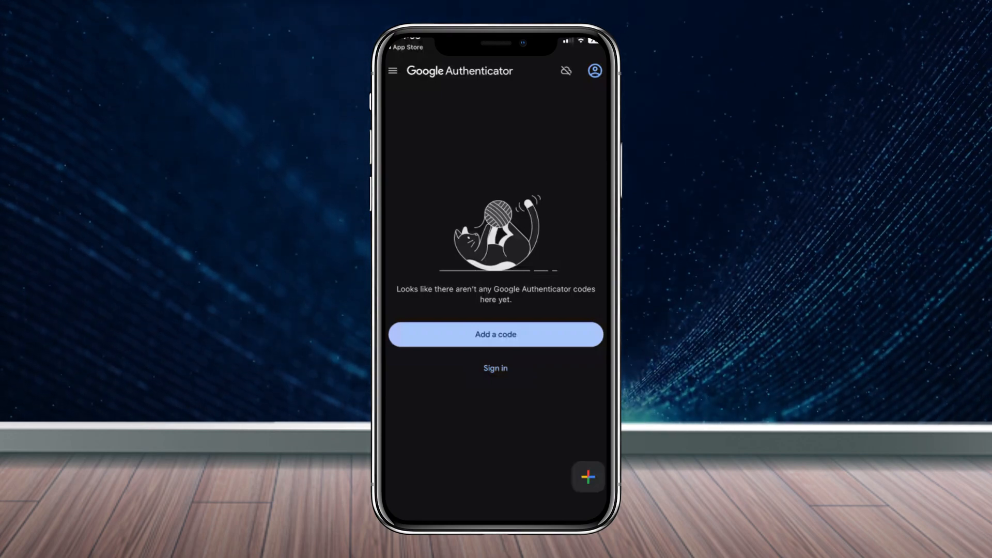
left_click(495, 334)
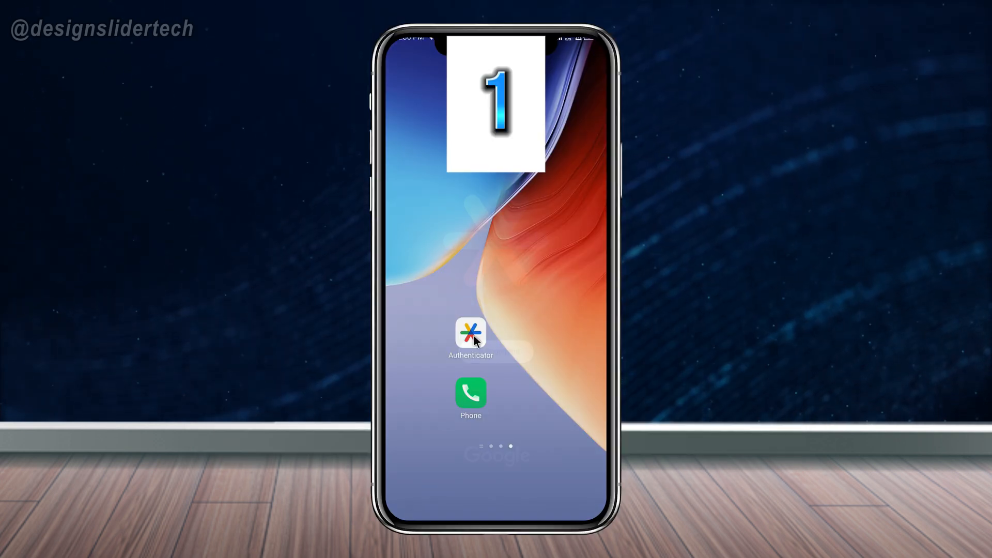
- Move to the home screen page holding Settings, Chrome, Gmail and Play Store
left_click(471, 339)
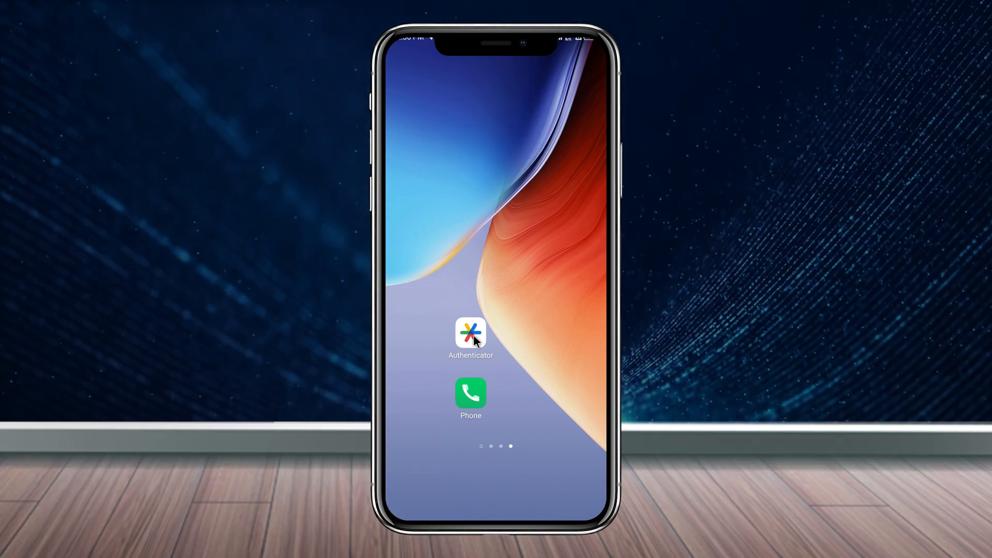
left_click(471, 333)
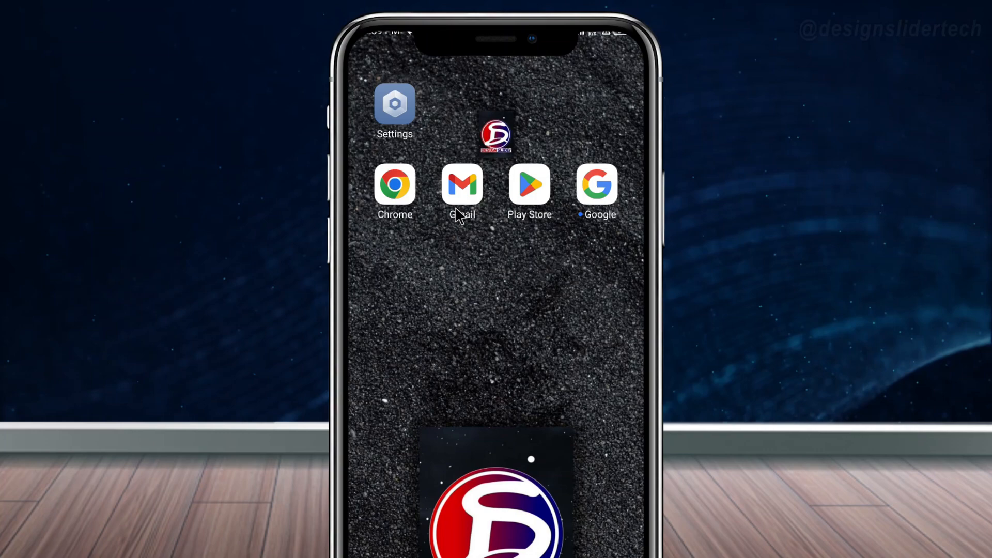
left_click(461, 184)
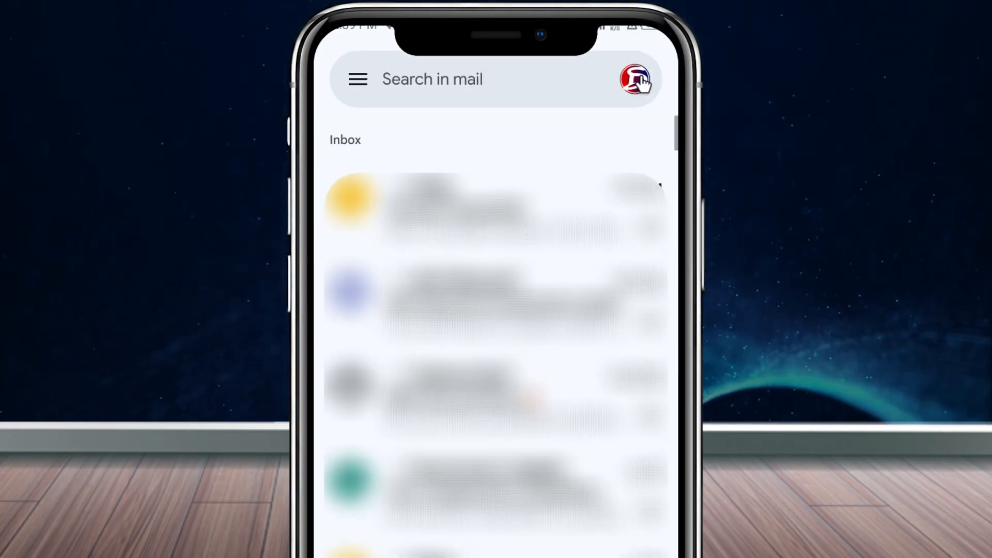
left_click(638, 79)
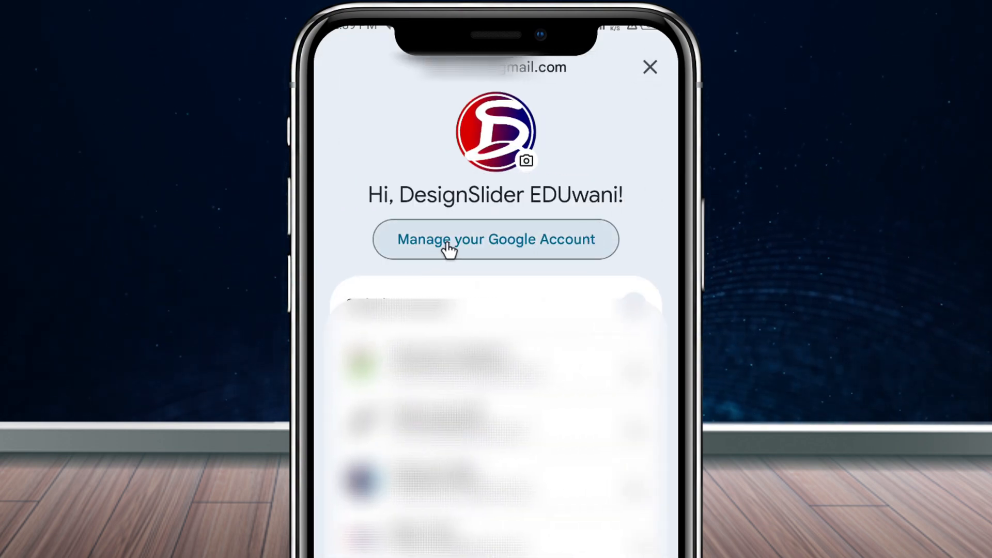
left_click(495, 239)
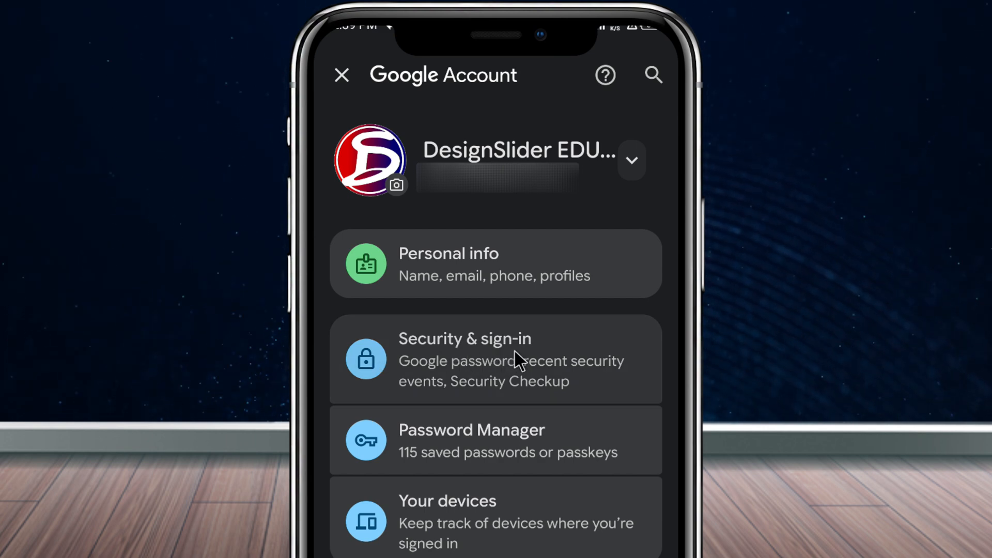
left_click(496, 359)
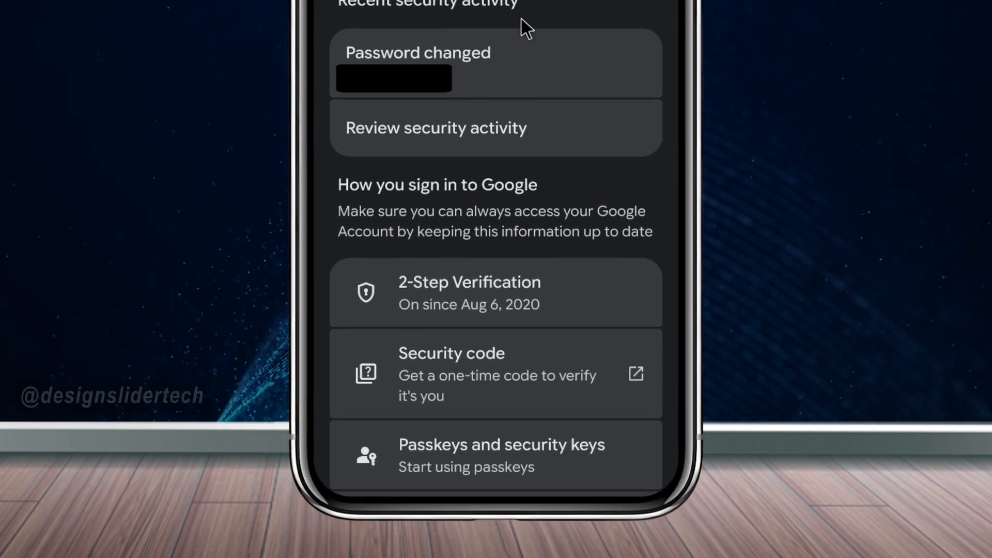
- Enter 2-Step Verification by verifying identity with the account password
scroll("down", 3)
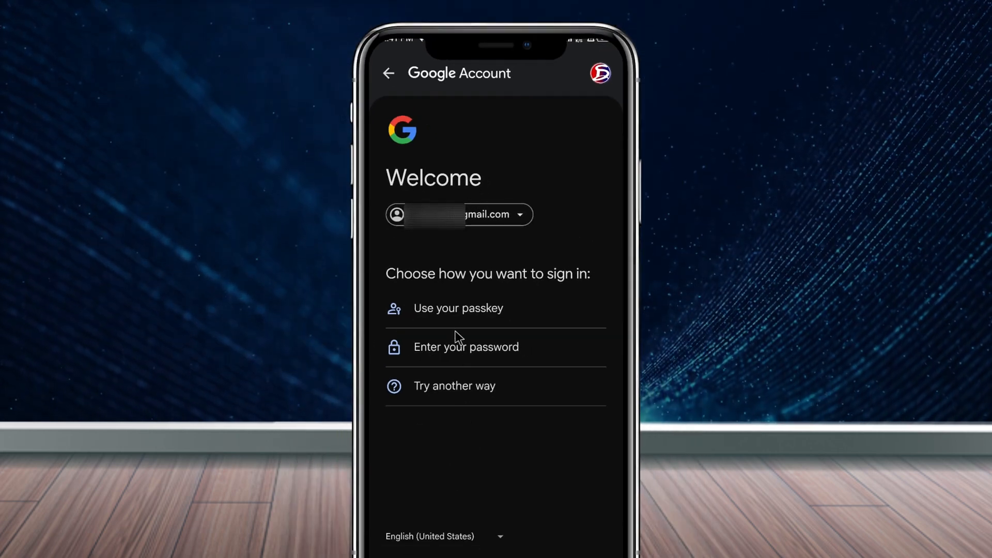
mouse_move(444, 370)
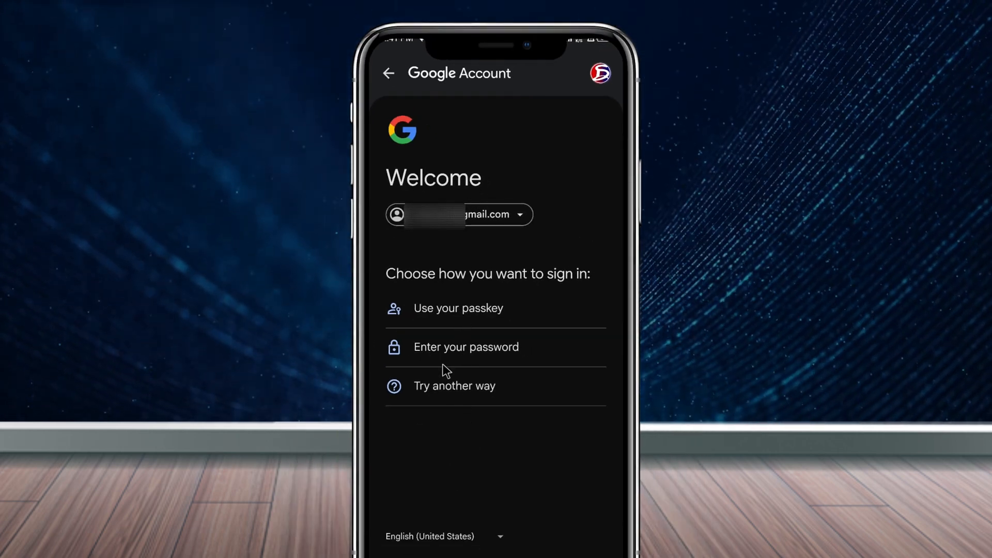
left_click(466, 347)
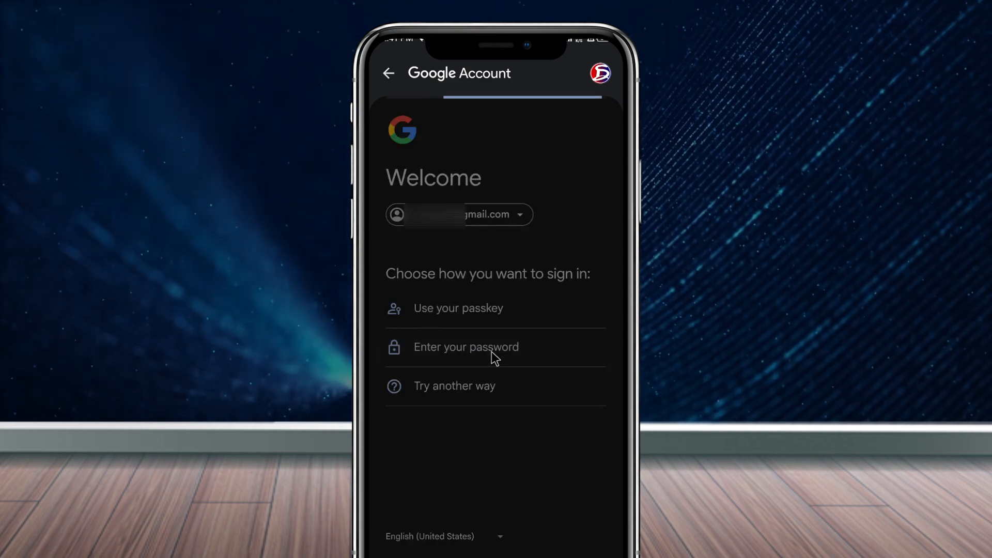
left_click(465, 347)
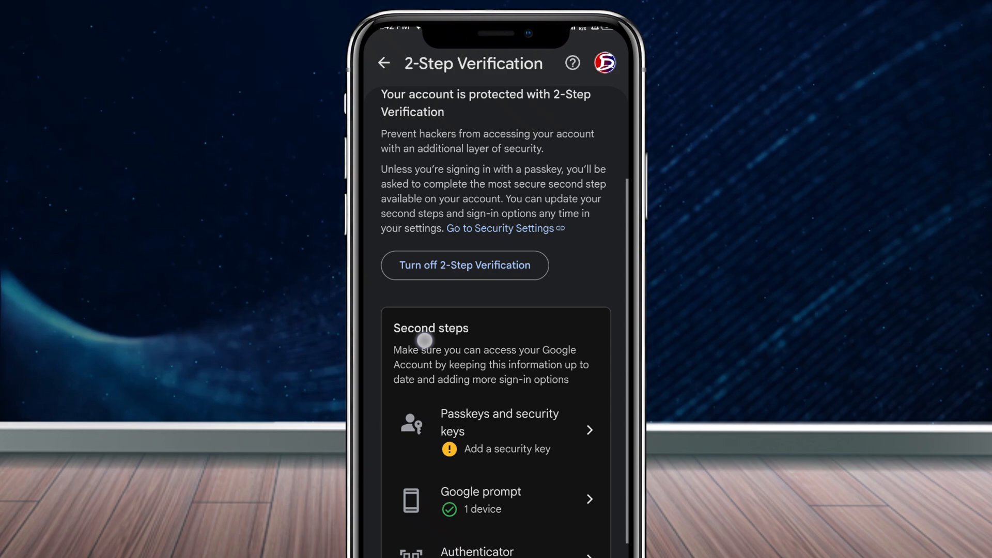
- Under Second steps choose Authenticator and Change authenticator app to show the setup QR code
scroll("down", 3)
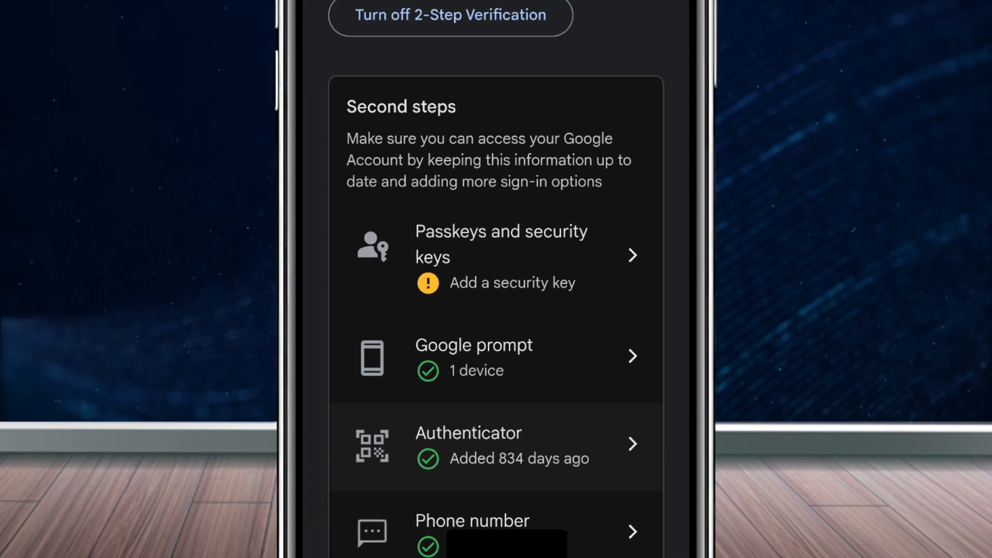
left_click(495, 444)
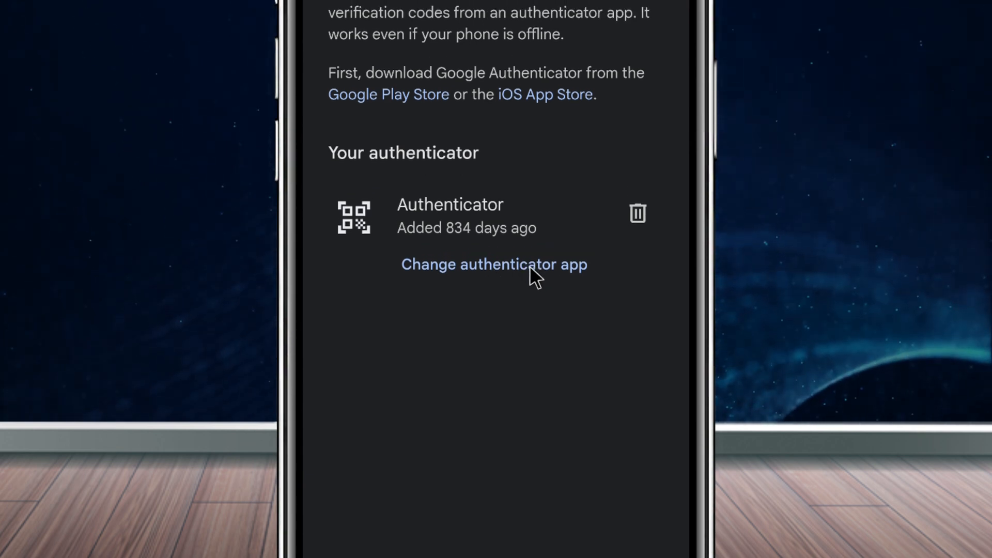
left_click(494, 264)
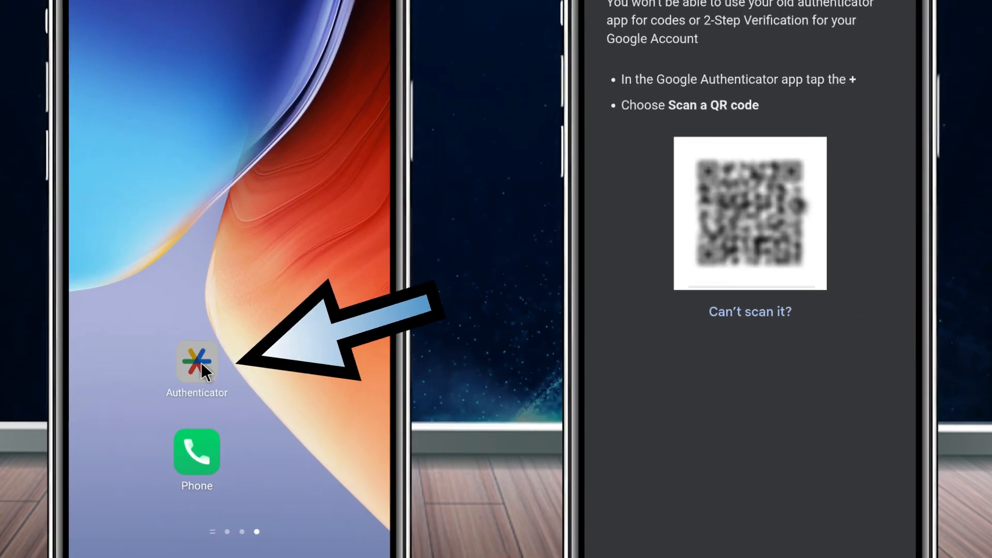
- Launch Google Authenticator and bring up the add-code choices, Scan a QR code and Enter a setup key
left_click(197, 369)
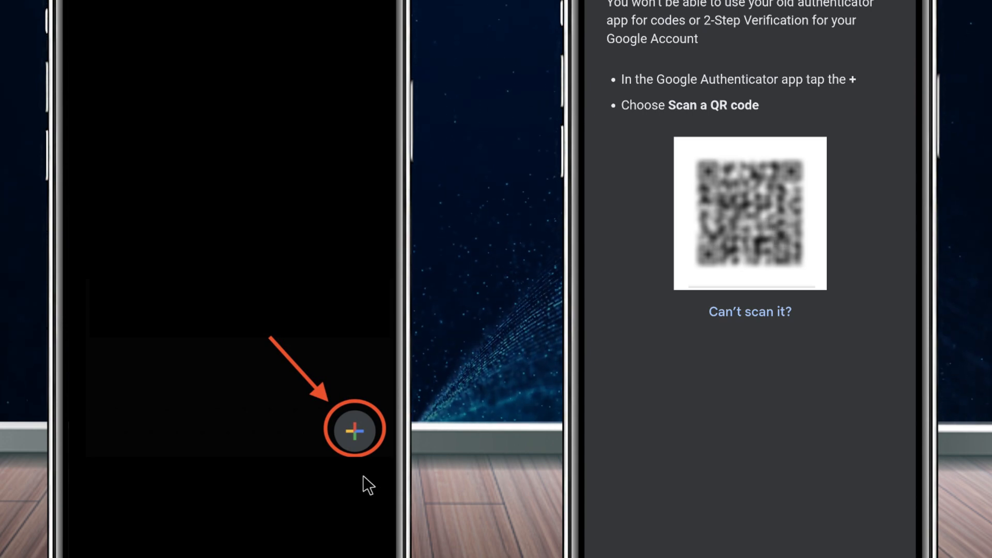
left_click(354, 430)
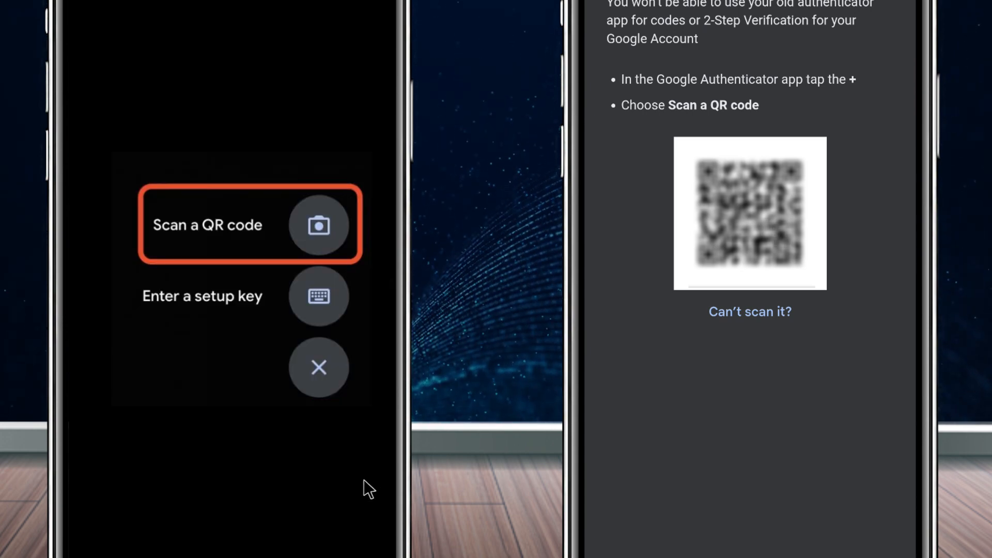